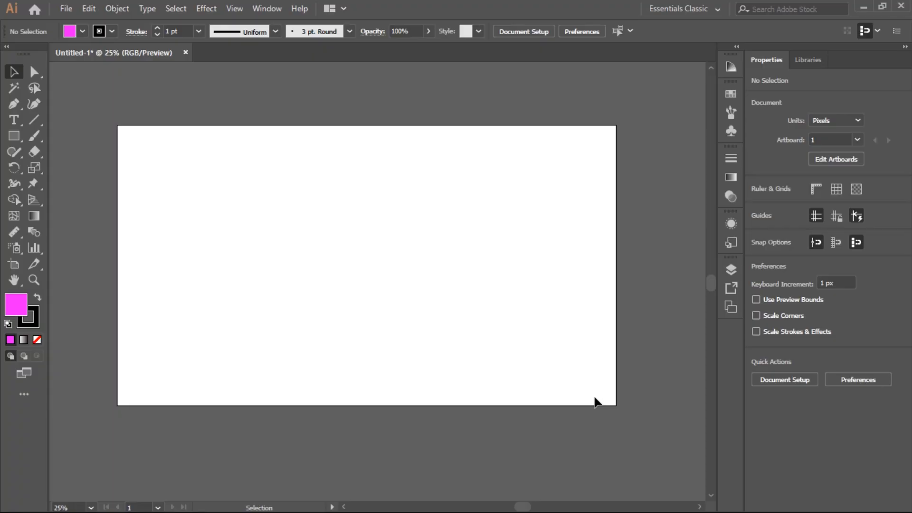
Step: Draw a 754 by 343 px magenta-filled rectangle in the artboard's upper middle
{"action": "left_click", "coordinate": [14, 136]}
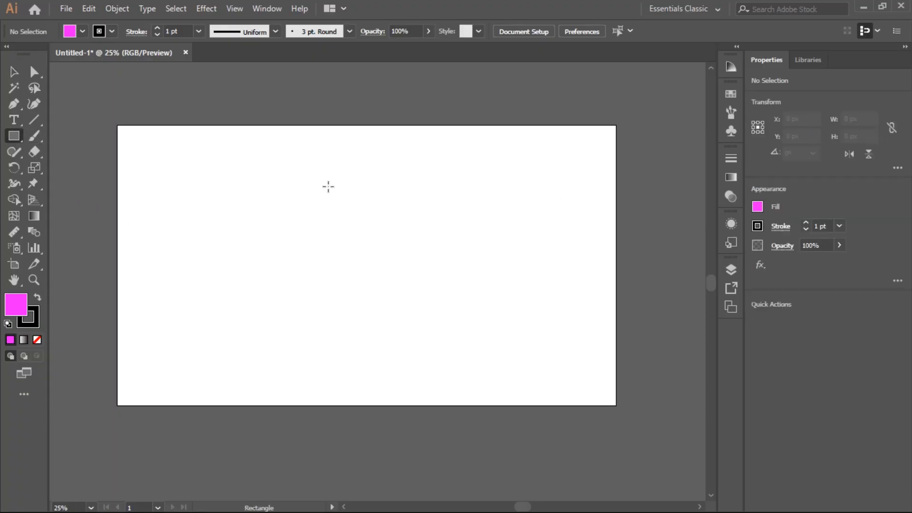
{"action": "left_click_drag", "start_coordinate": [275, 190], "coordinate": [472, 279]}
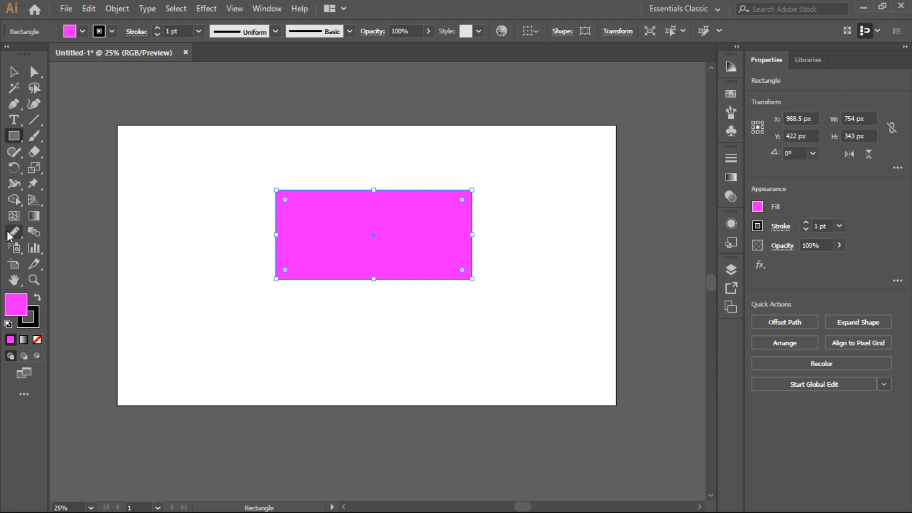
Step: Switch to the Measure Tool from the Eyedropper Tool flyout
{"action": "left_click", "coordinate": [13, 231]}
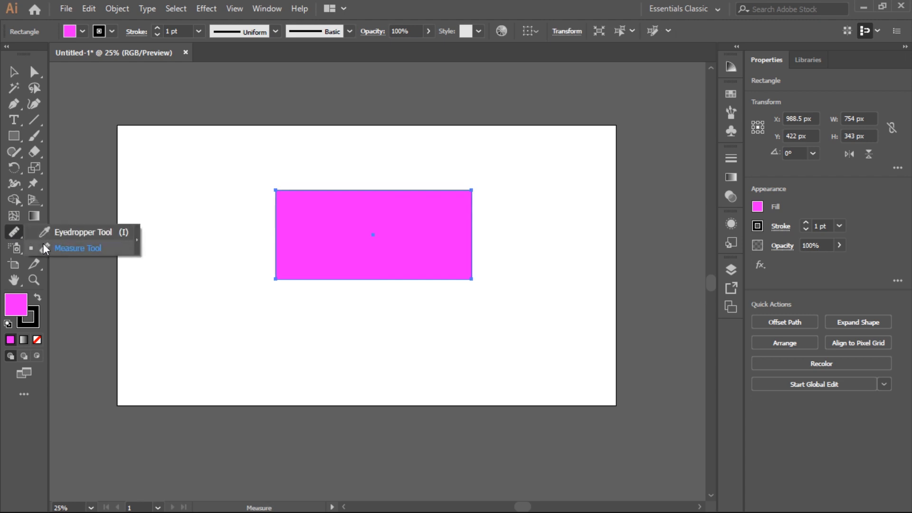
{"action": "mouse_move", "coordinate": [46, 250]}
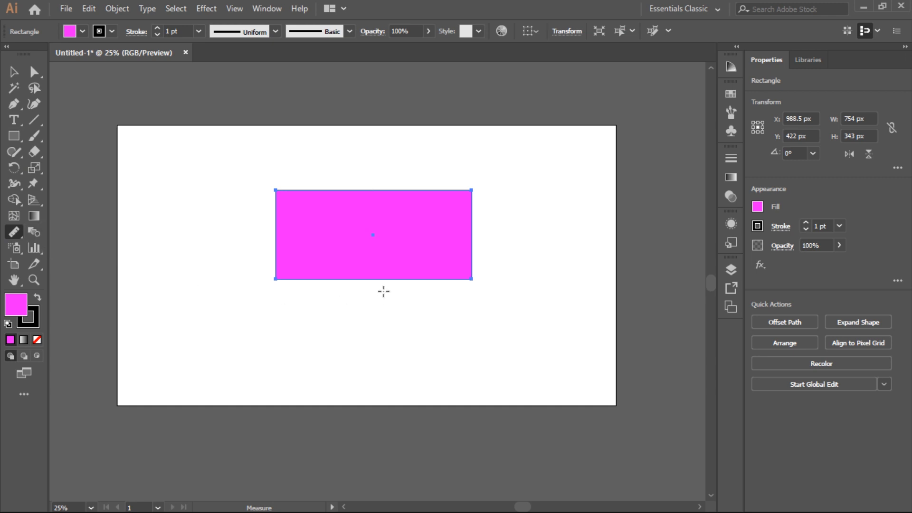
{"action": "mouse_move", "coordinate": [161, 138]}
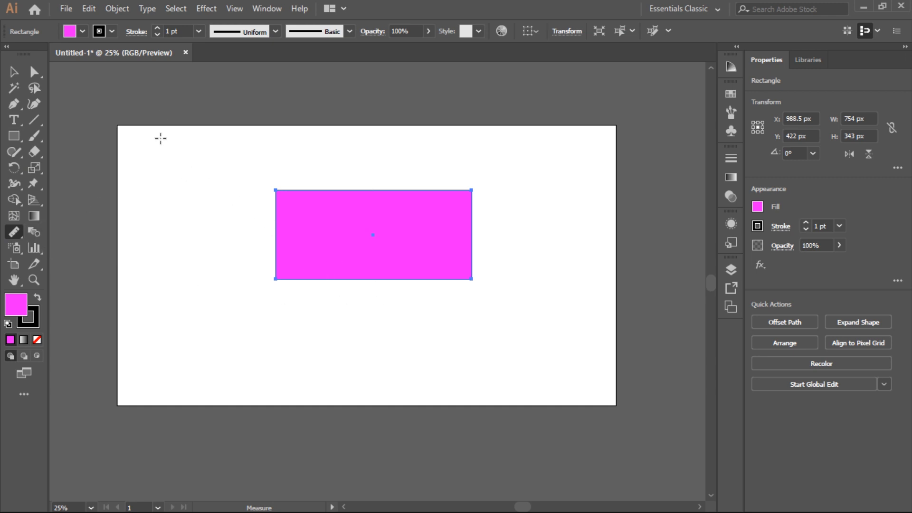
{"action": "mouse_move", "coordinate": [172, 150]}
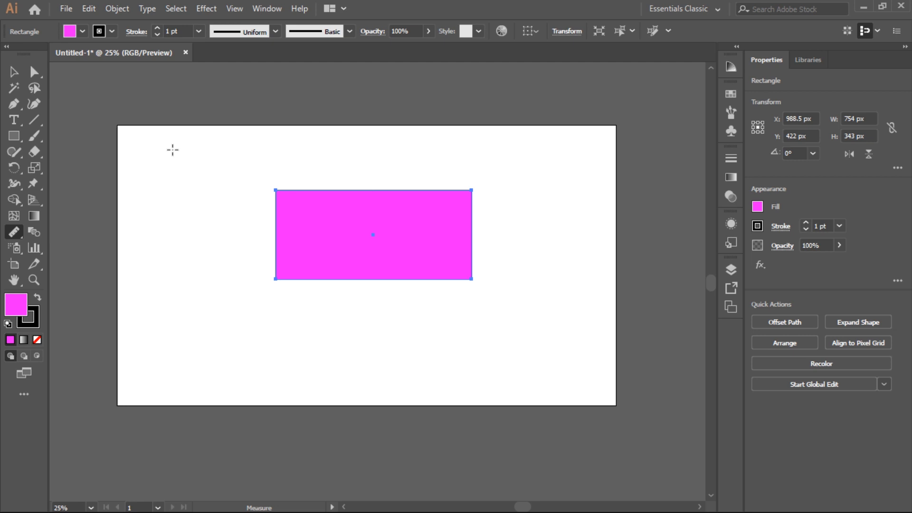
Step: Take several trial measurements across the artboard, ending along the rectangle's top edge (~767 px)
{"action": "left_click_drag", "start_coordinate": [173, 151], "coordinate": [317, 148]}
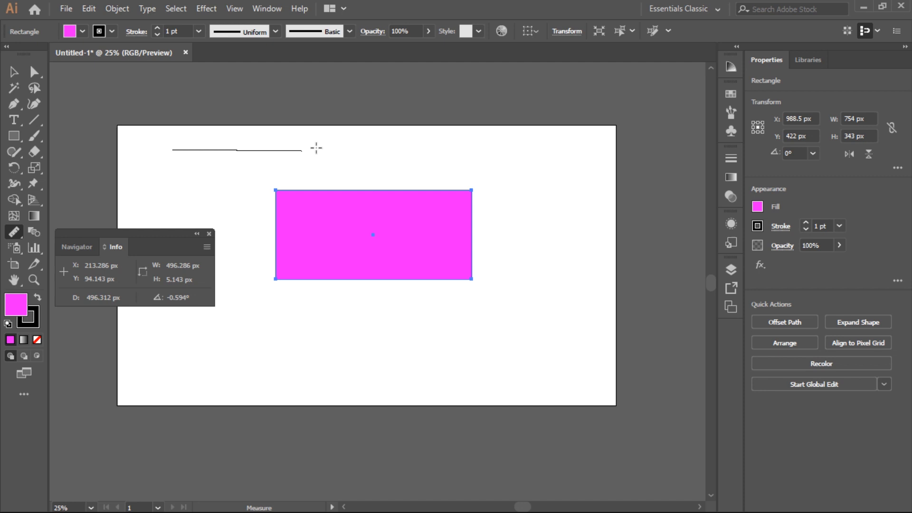
{"action": "left_click_drag", "start_coordinate": [292, 149], "coordinate": [318, 155]}
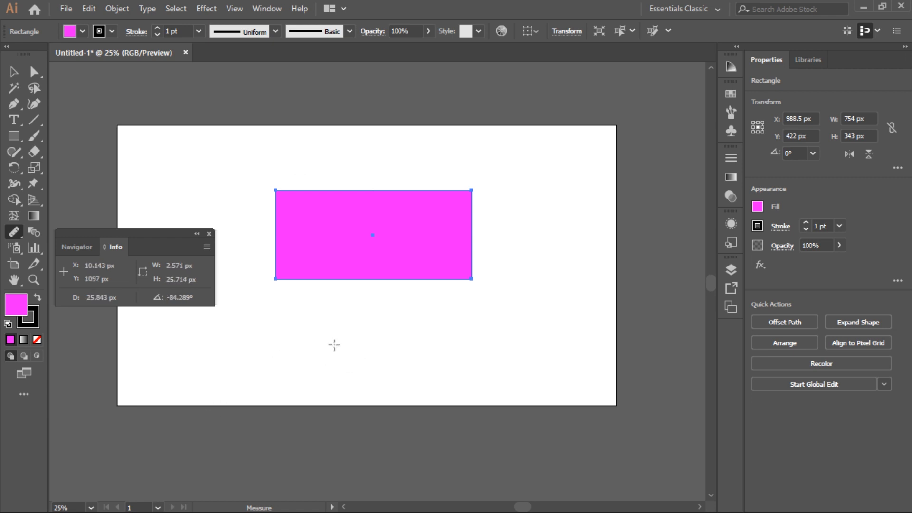
{"action": "mouse_move", "coordinate": [285, 321]}
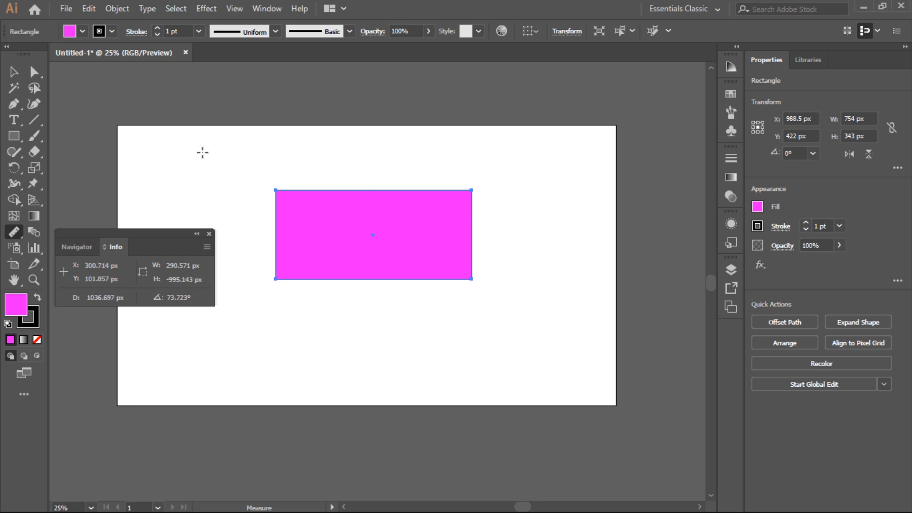
{"action": "left_click_drag", "start_coordinate": [201, 154], "coordinate": [489, 157]}
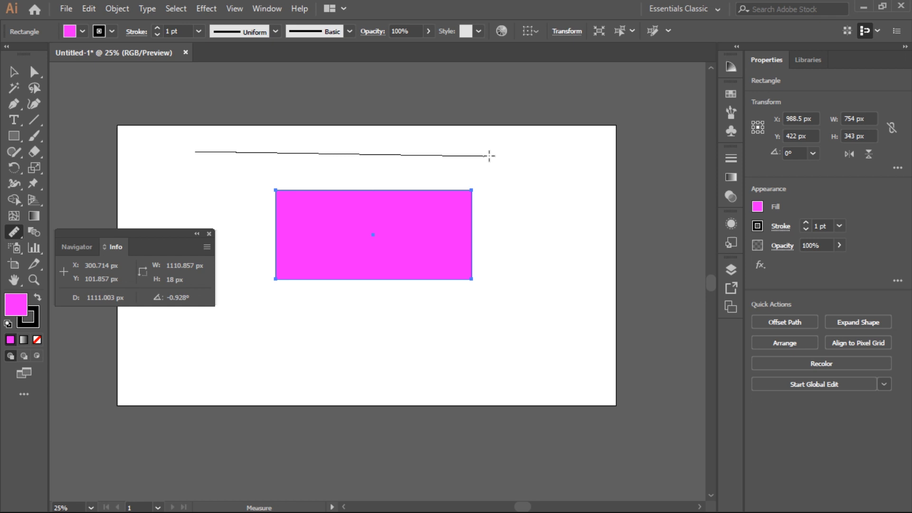
{"action": "left_click_drag", "start_coordinate": [489, 156], "coordinate": [529, 153]}
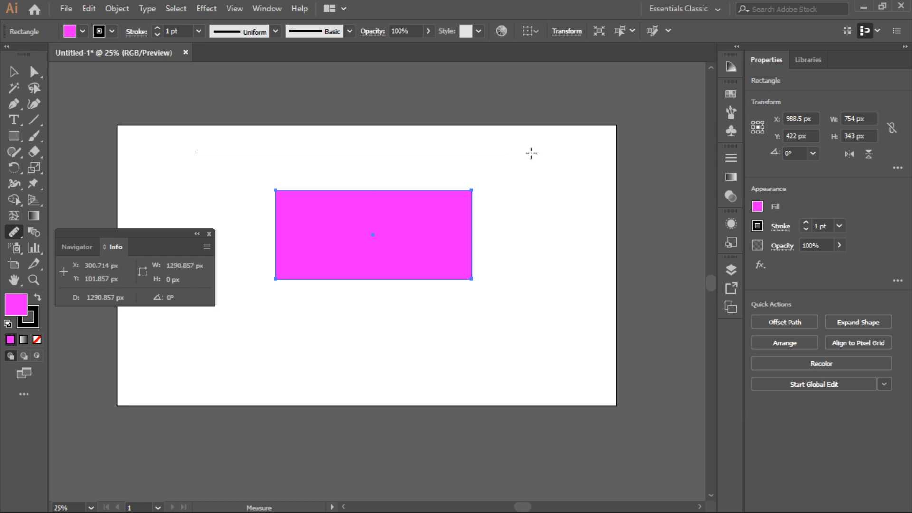
{"action": "left_click_drag", "start_coordinate": [529, 153], "coordinate": [313, 376]}
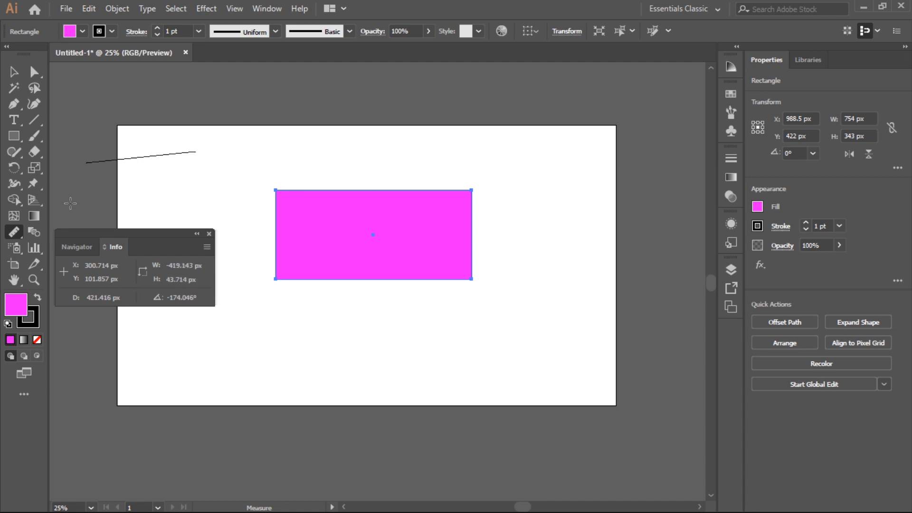
{"action": "left_click_drag", "start_coordinate": [197, 153], "coordinate": [69, 203]}
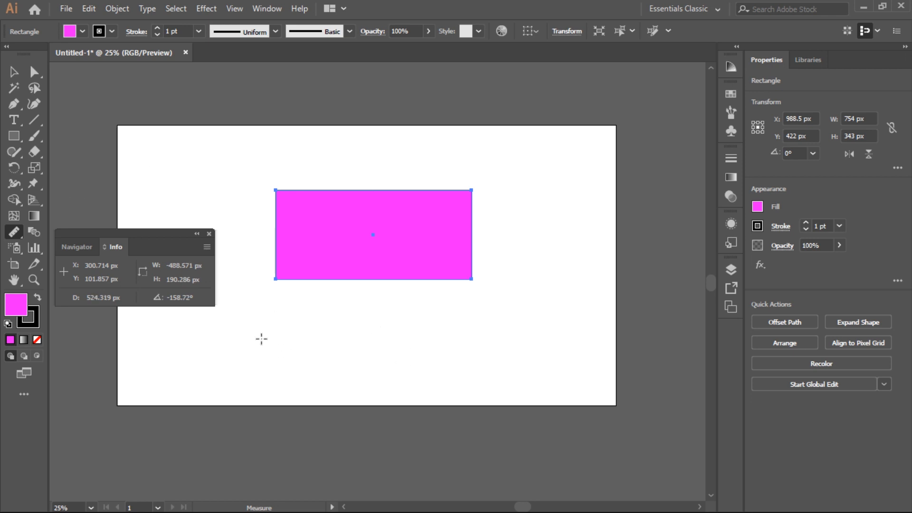
{"action": "left_click_drag", "start_coordinate": [261, 338], "coordinate": [427, 328]}
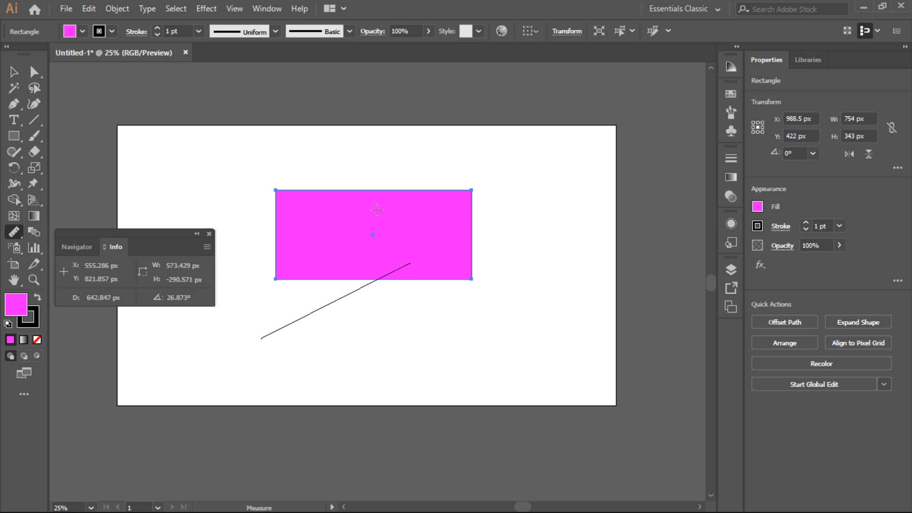
{"action": "left_click_drag", "start_coordinate": [409, 267], "coordinate": [398, 341]}
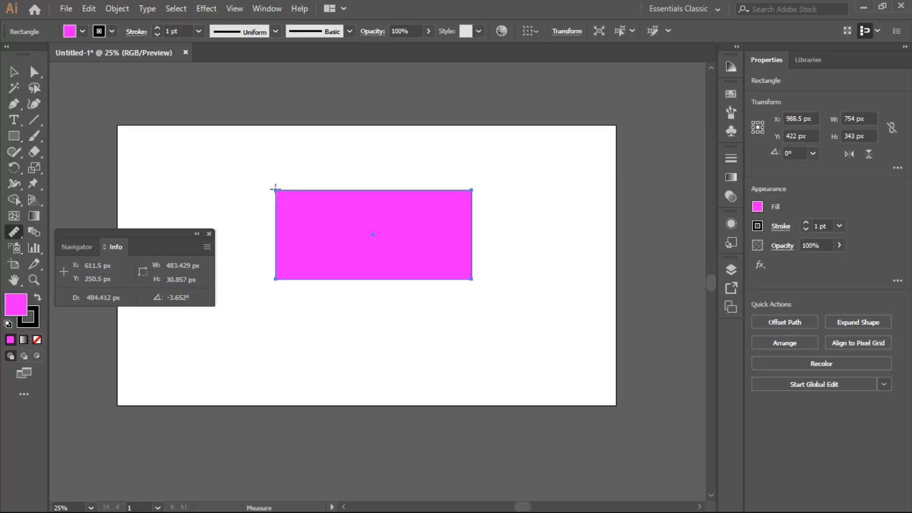
{"action": "left_click_drag", "start_coordinate": [276, 190], "coordinate": [473, 189]}
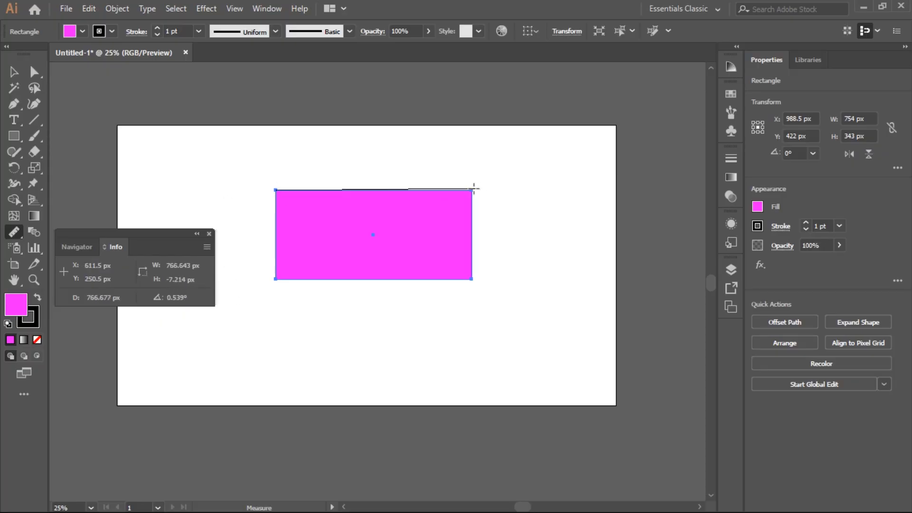
Step: Measure the rectangle's 337 px height, its diagonal and its exact 754 px width
{"action": "left_click_drag", "start_coordinate": [475, 188], "coordinate": [473, 189]}
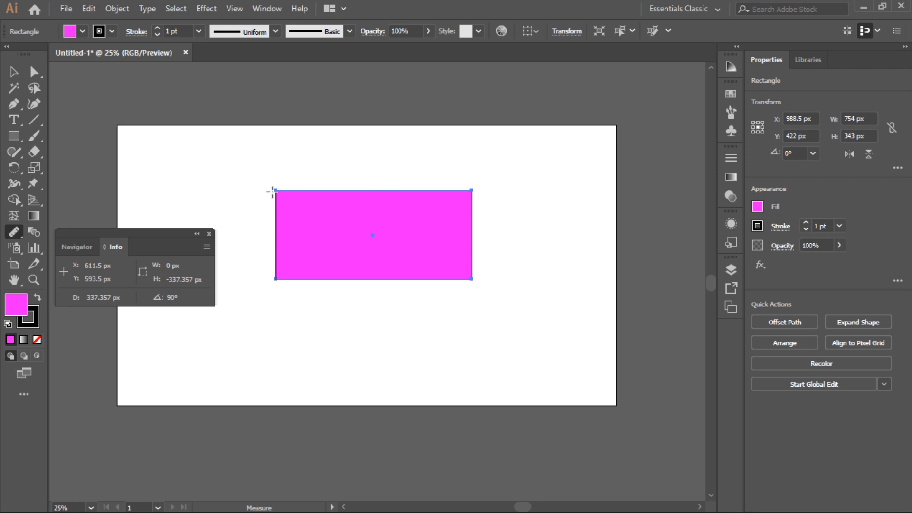
{"action": "left_click_drag", "start_coordinate": [274, 278], "coordinate": [454, 221]}
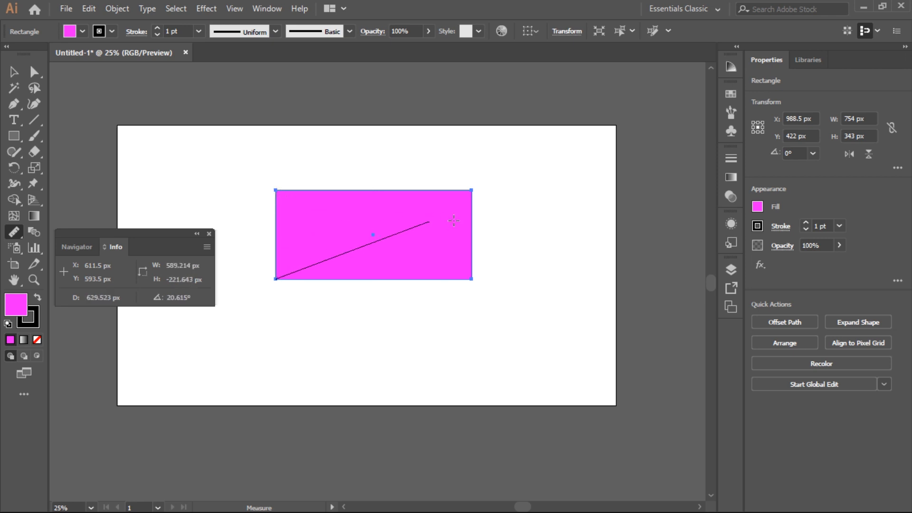
{"action": "left_click_drag", "start_coordinate": [425, 223], "coordinate": [471, 191]}
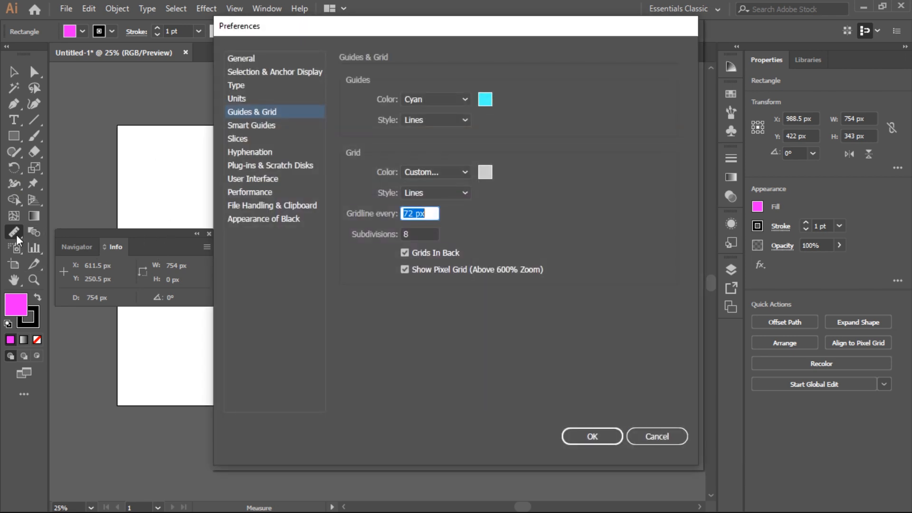
{"action": "mouse_move", "coordinate": [431, 123]}
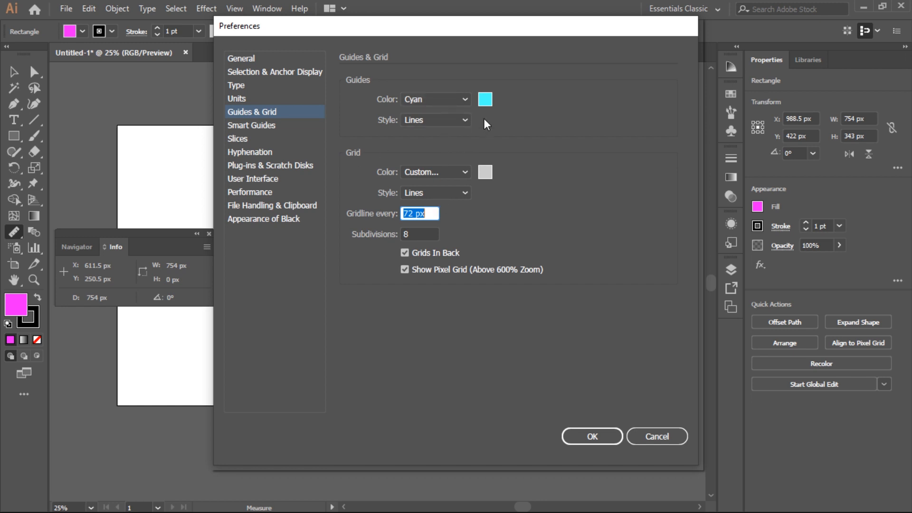
Step: Browse the guide style and grid color lists, keeping cyan line guides and the Custom grid color
{"action": "left_click", "coordinate": [435, 120]}
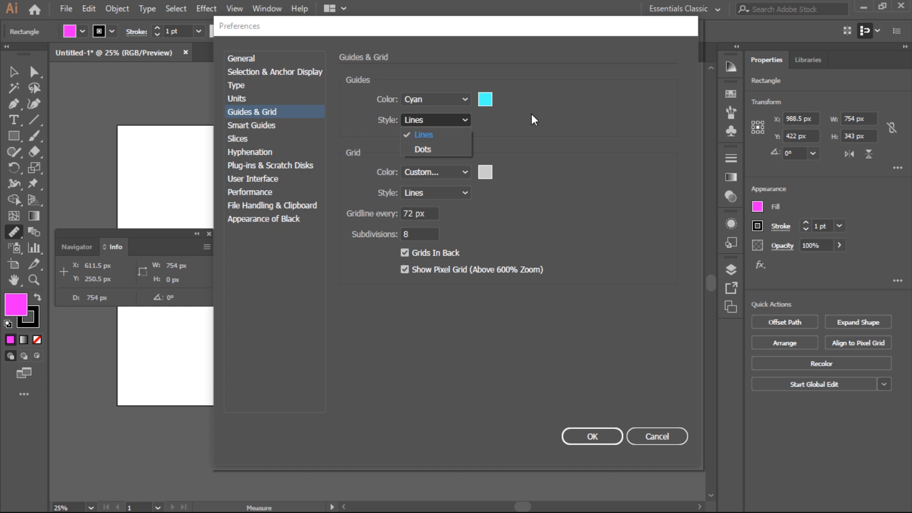
{"action": "left_click", "coordinate": [434, 172]}
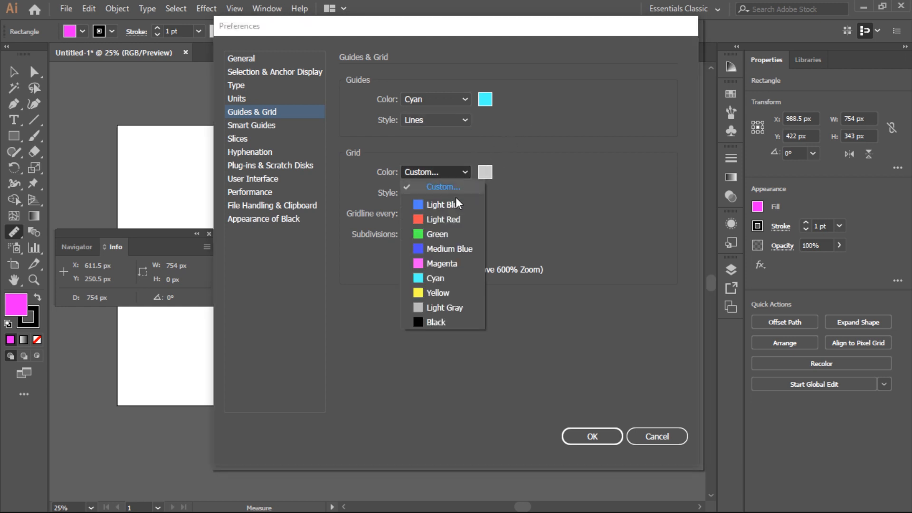
{"action": "left_click", "coordinate": [443, 187]}
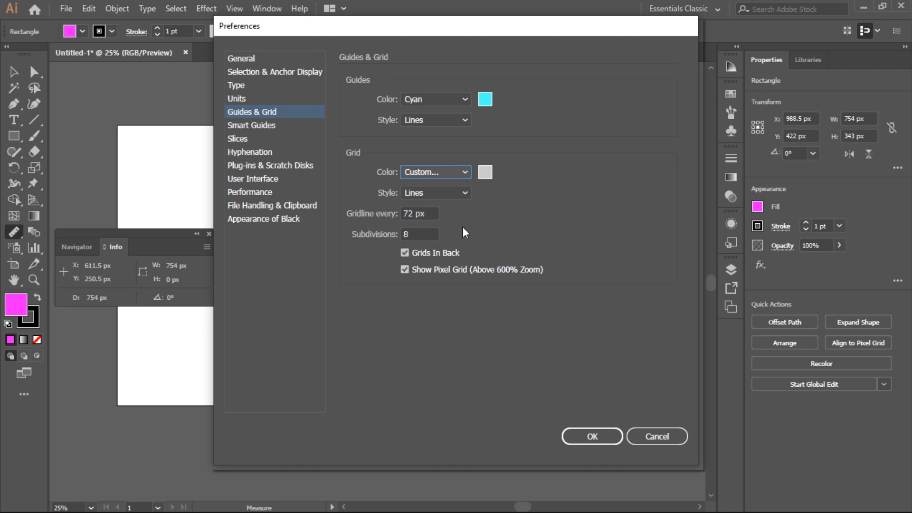
{"action": "mouse_move", "coordinate": [473, 230]}
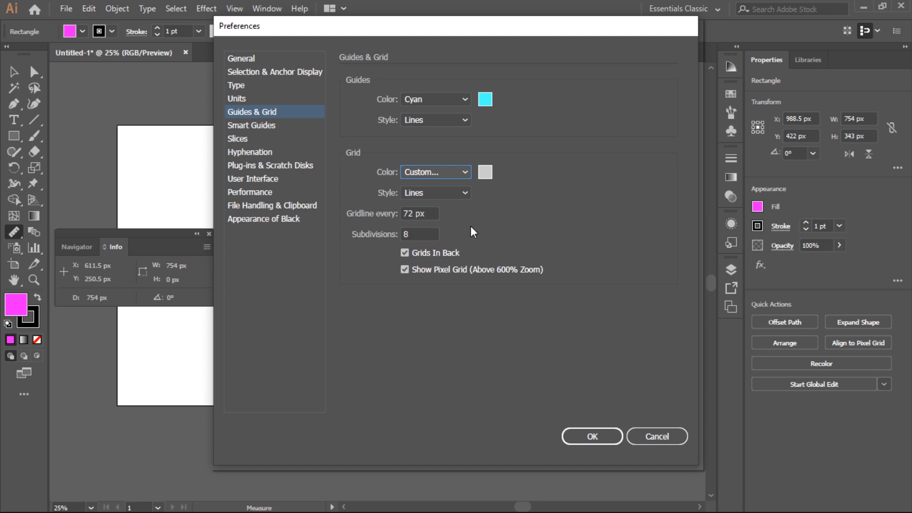